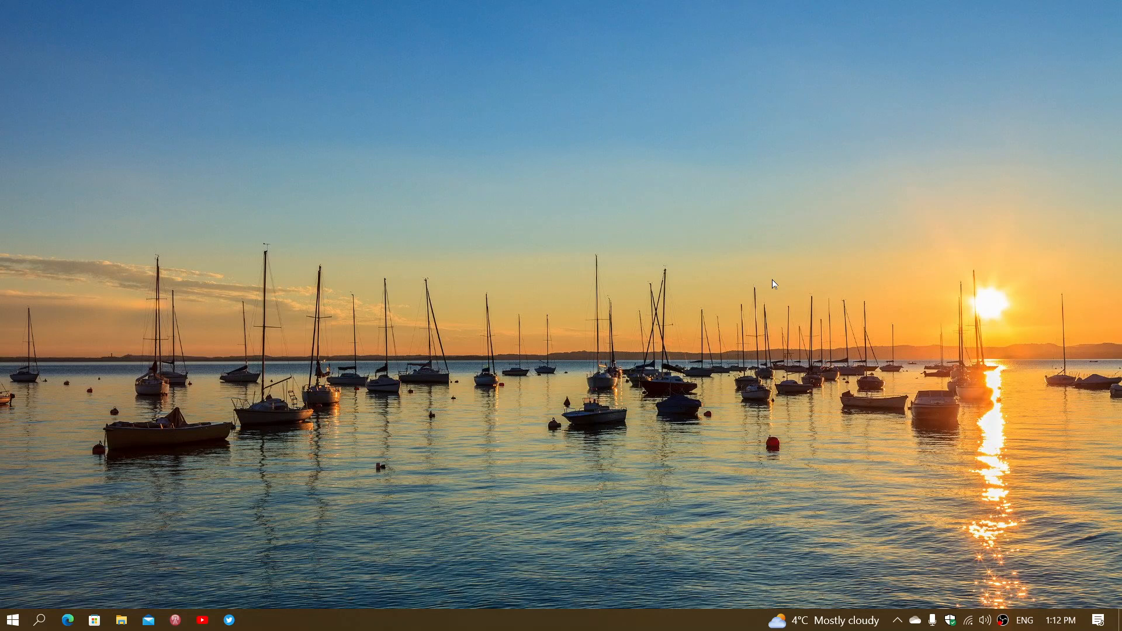
mouse_move(175, 492)
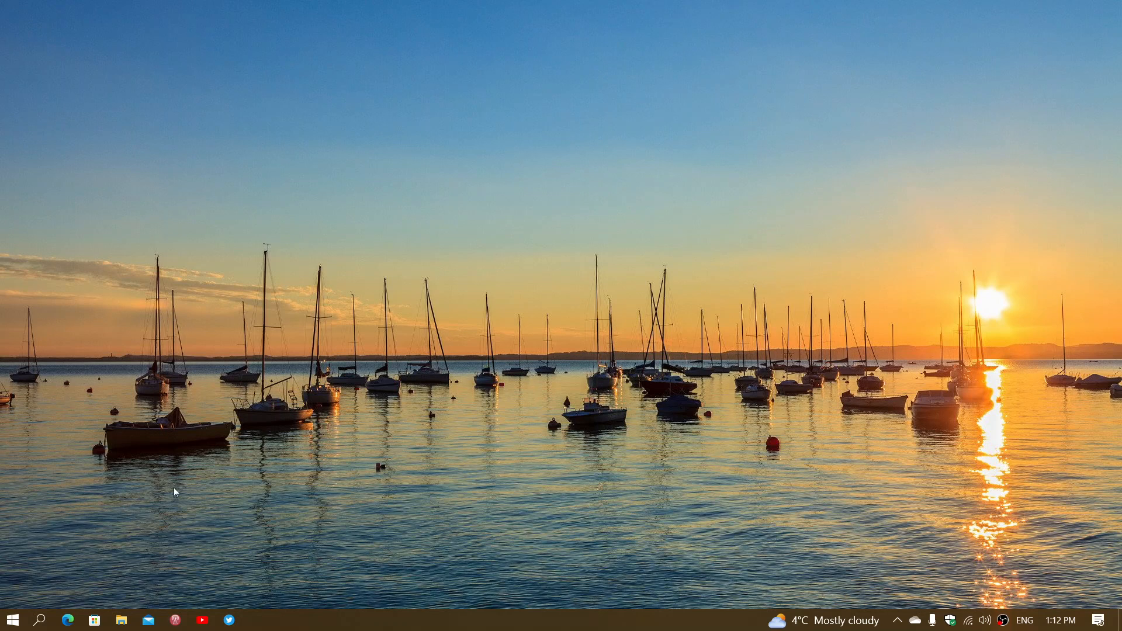
mouse_move(285, 532)
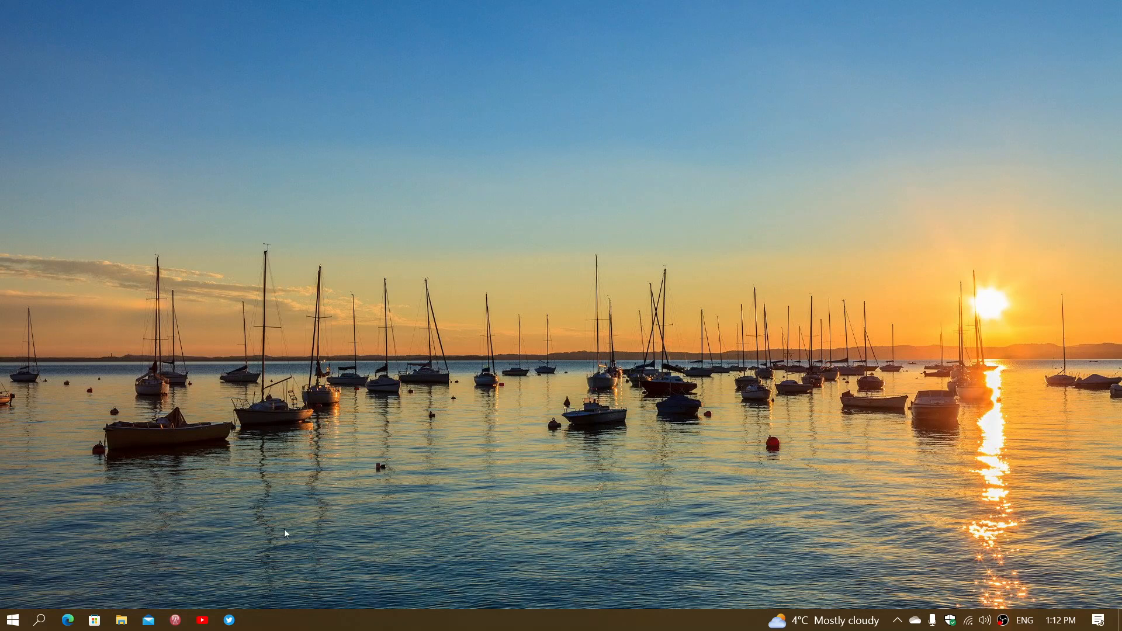
mouse_move(349, 616)
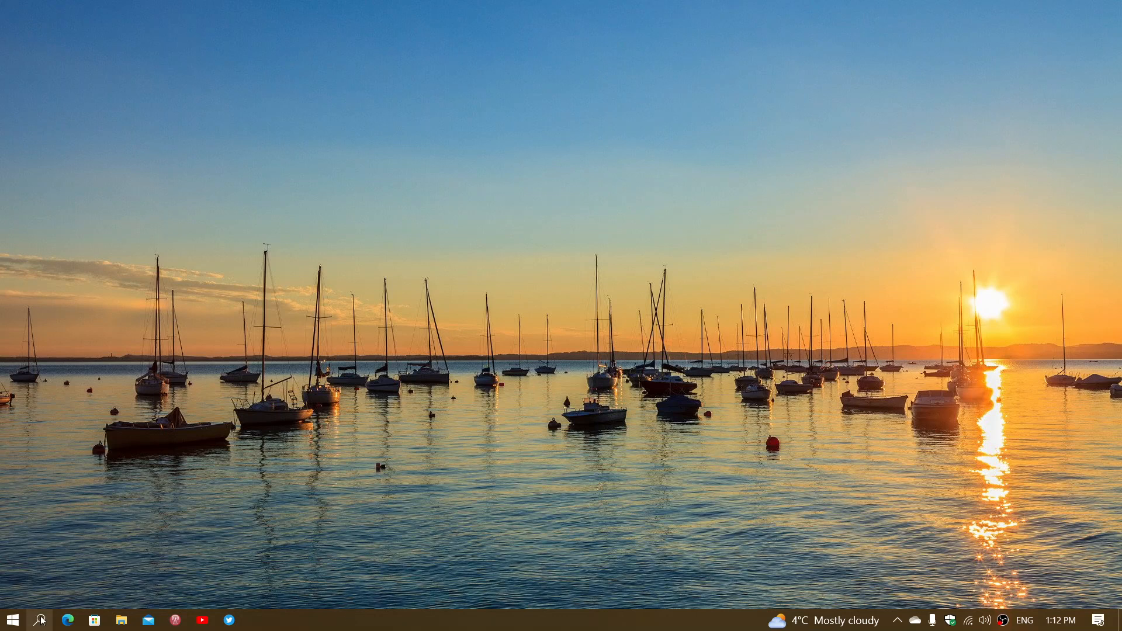
- Search for winver to open About Windows showing Version 22H2, build 19045.2311
click(41, 620)
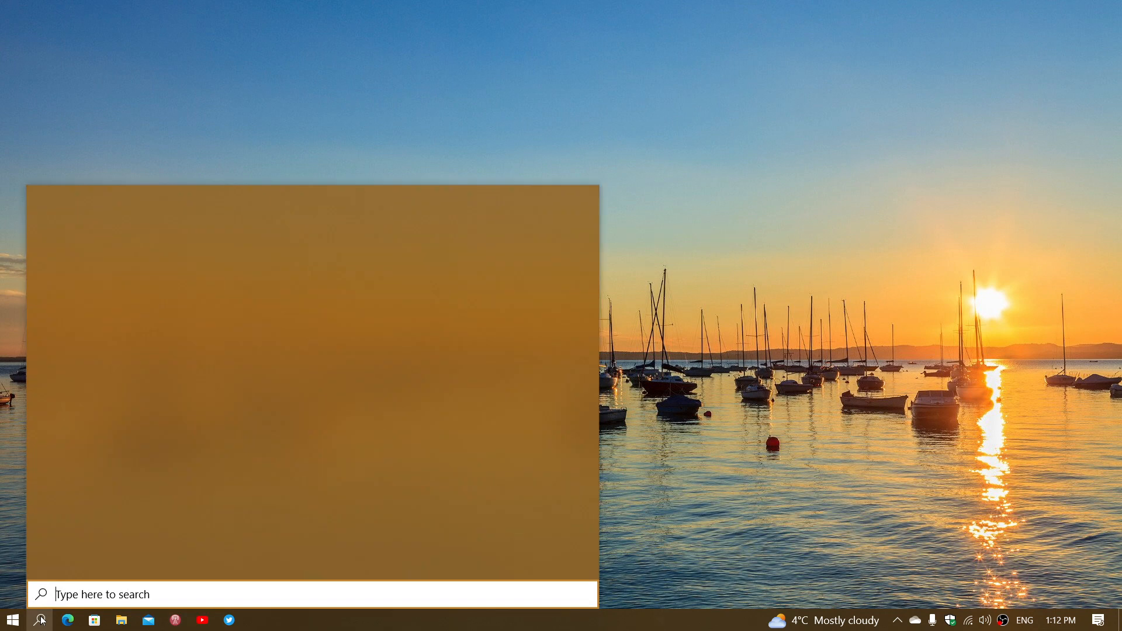
text(winve)
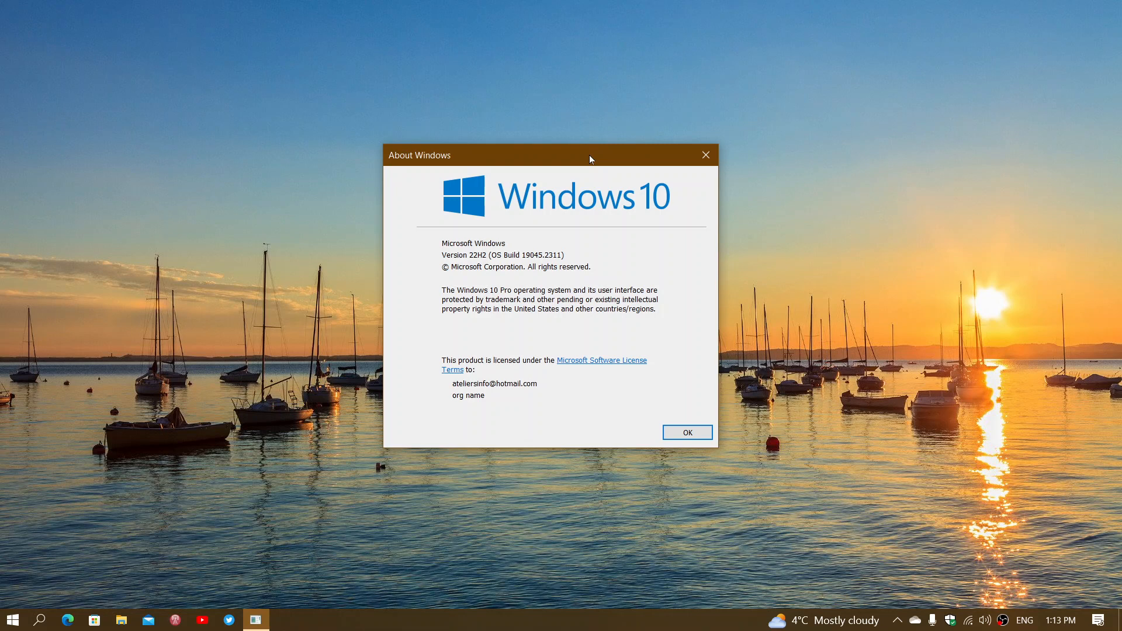
mouse_move(637, 456)
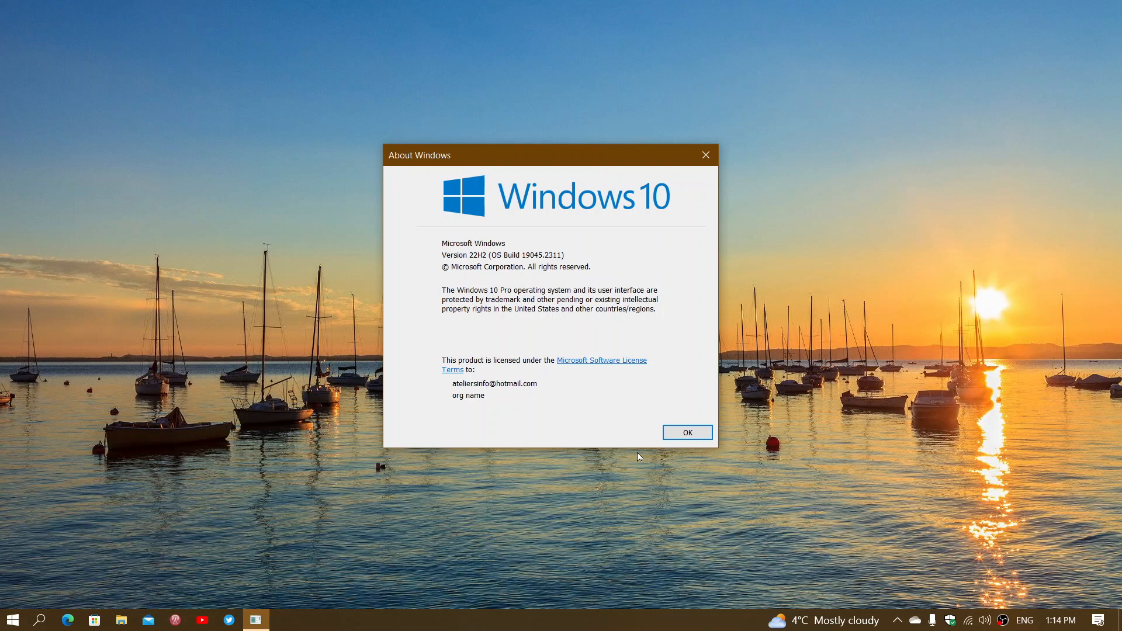
mouse_move(82, 551)
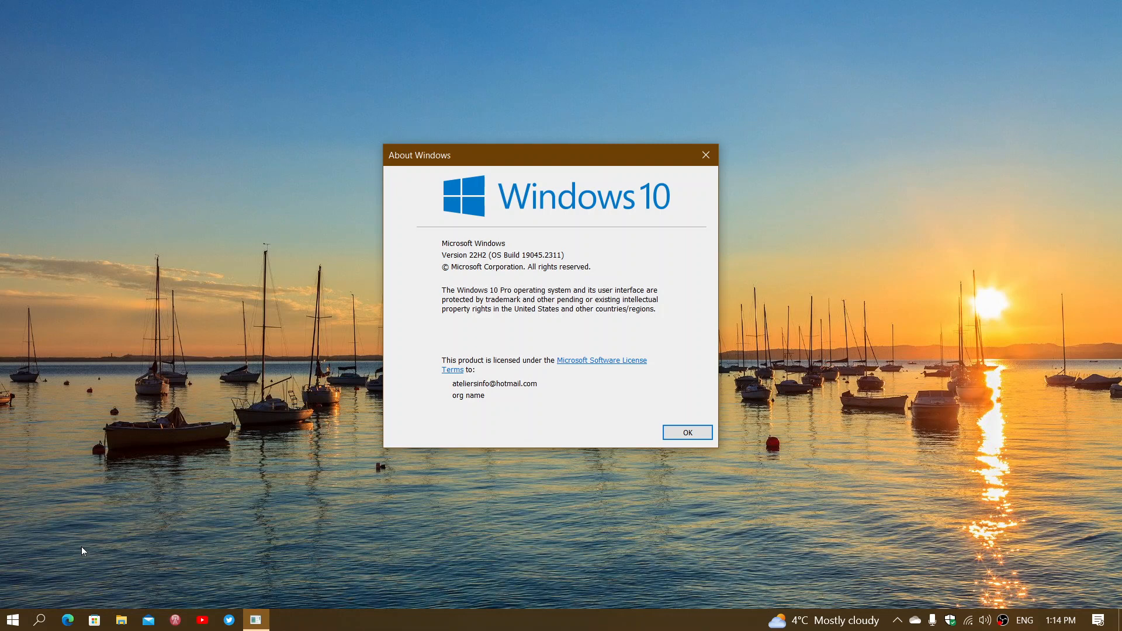
mouse_move(568, 474)
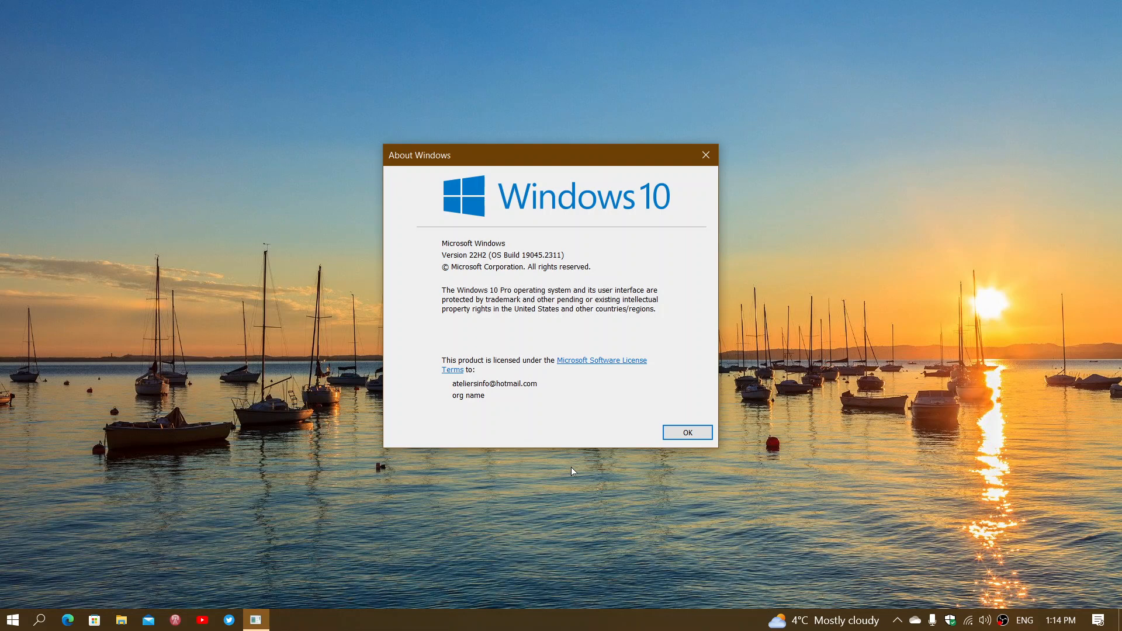
mouse_move(705, 154)
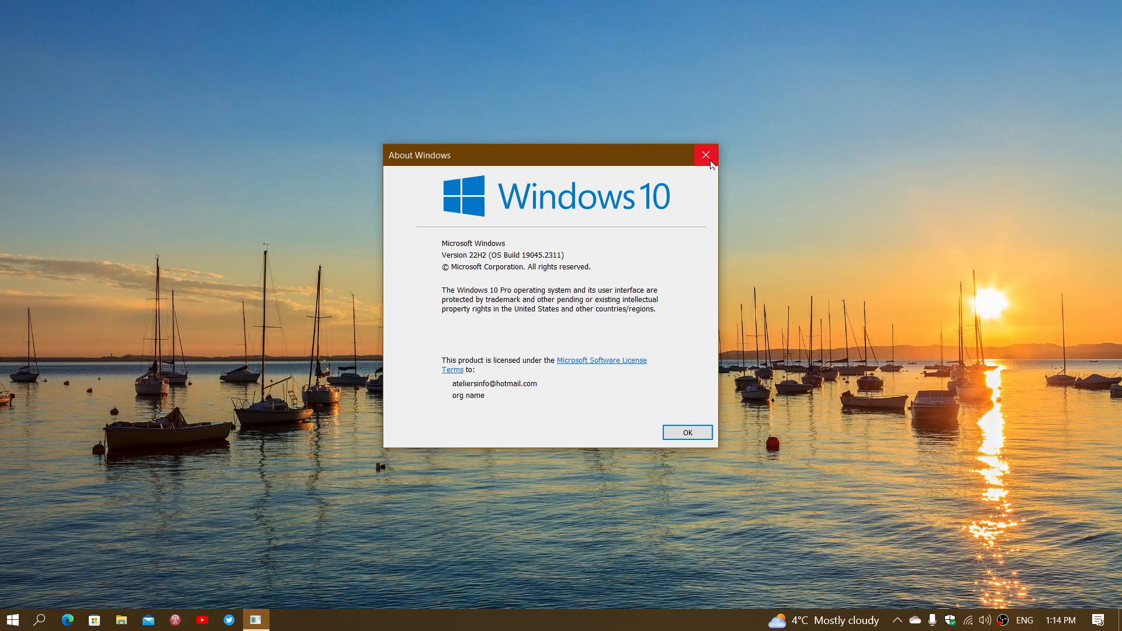
click(705, 154)
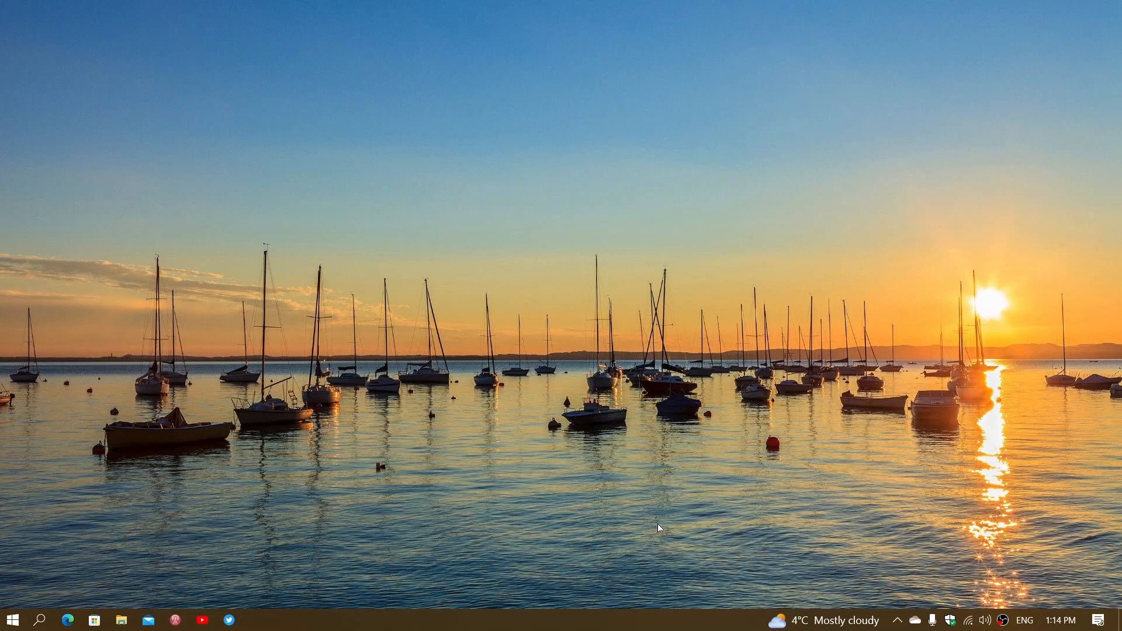
mouse_move(560, 458)
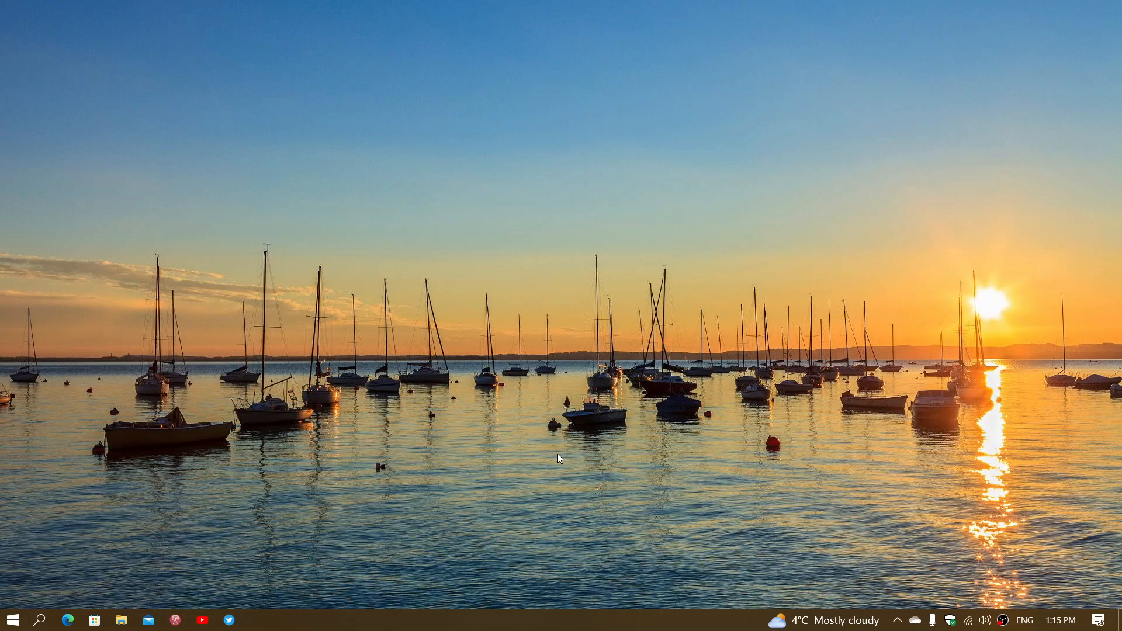
mouse_move(648, 362)
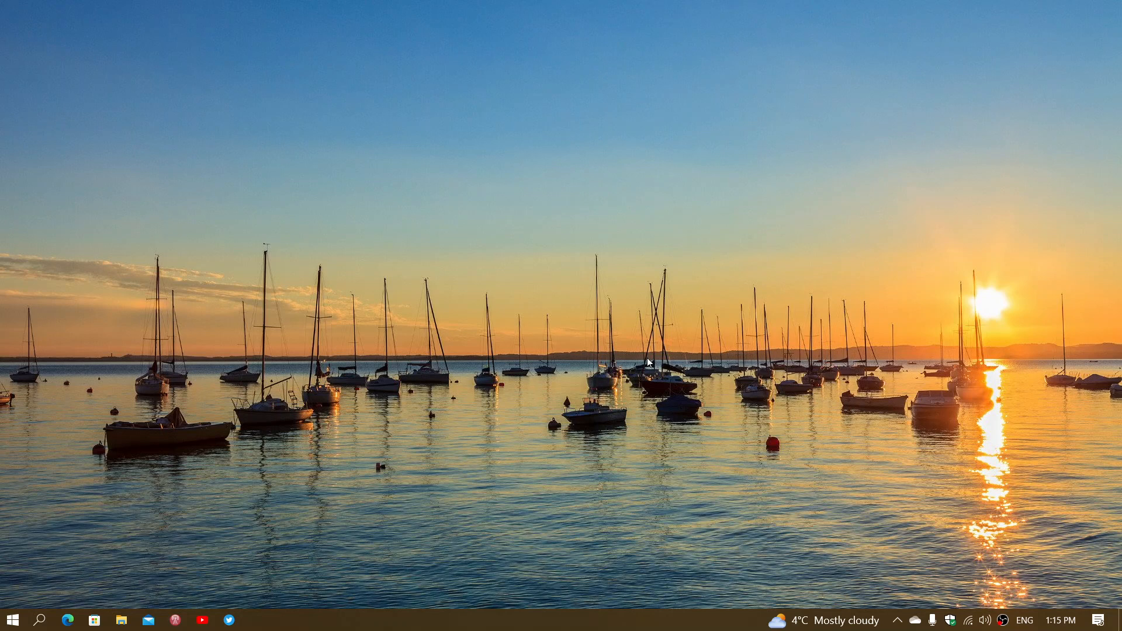
mouse_move(564, 483)
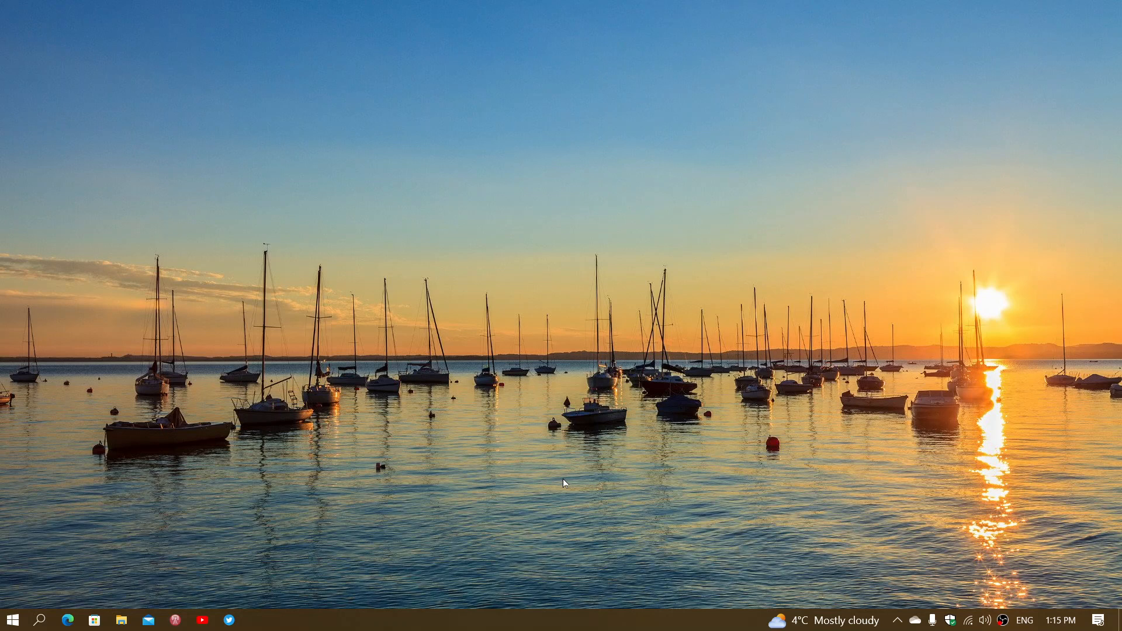
mouse_move(367, 435)
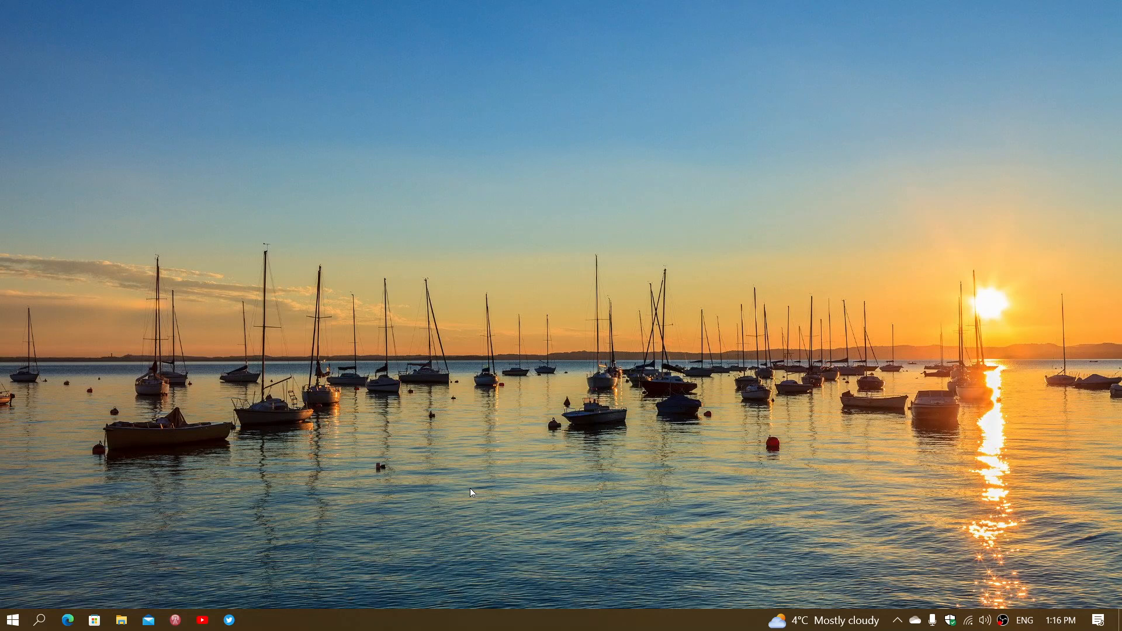
mouse_move(351, 508)
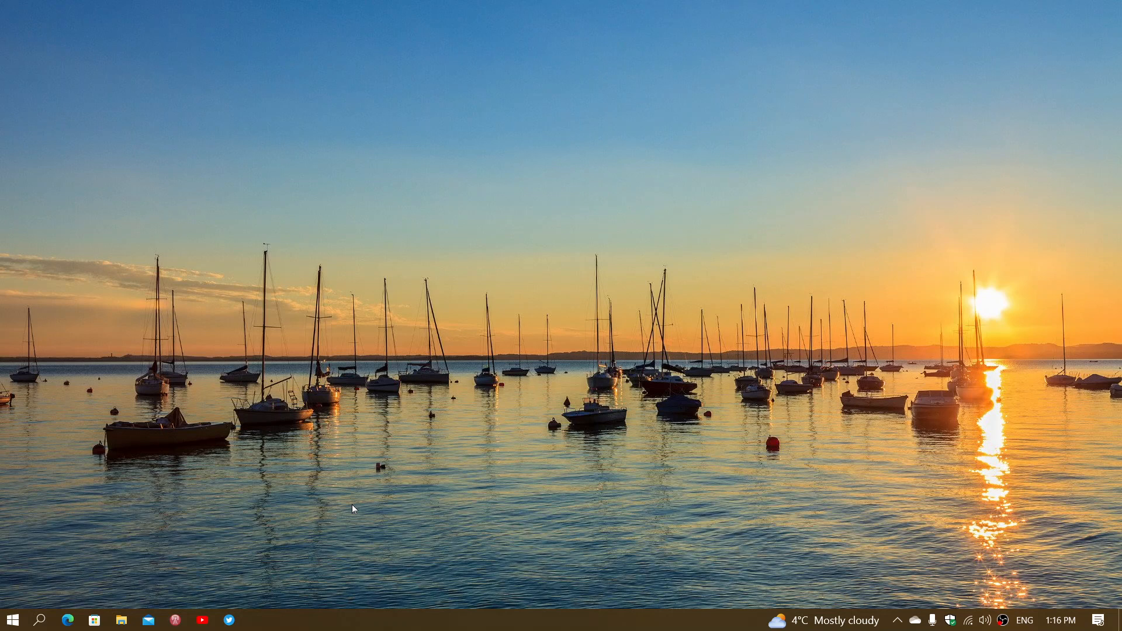
mouse_move(340, 500)
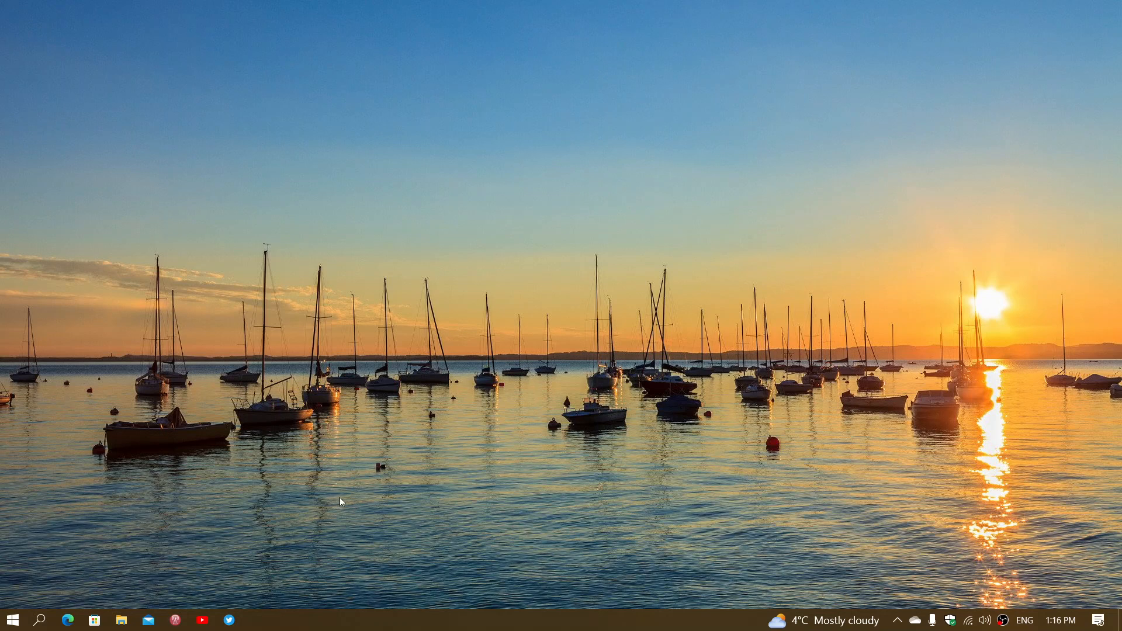
mouse_move(546, 309)
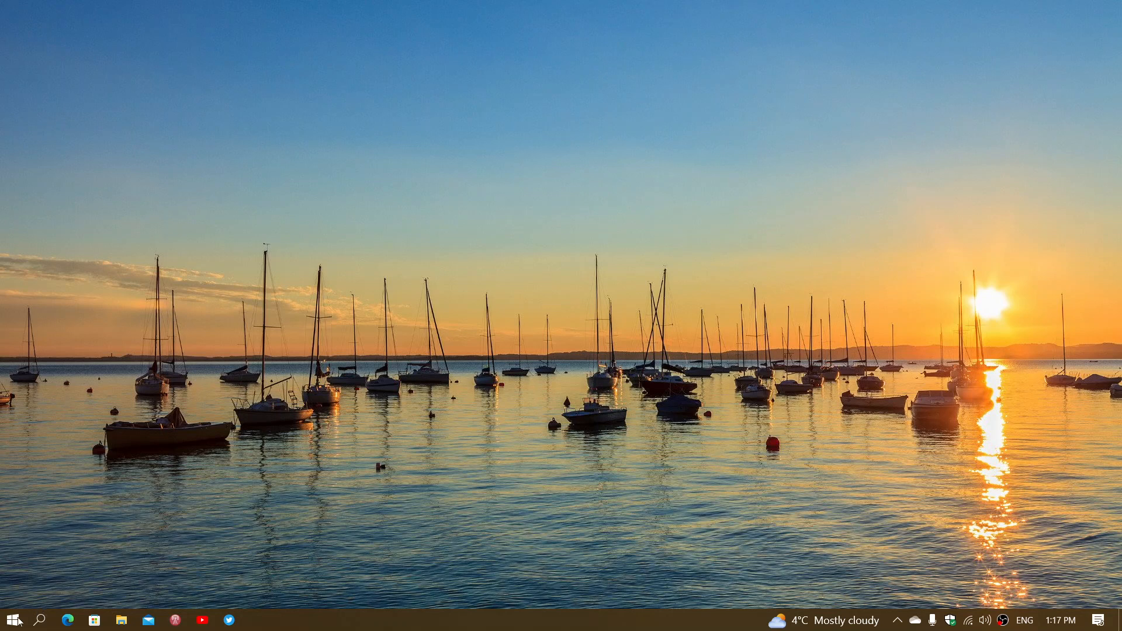
- Launch Settings from the Start menu's expanded side pane
click(10, 619)
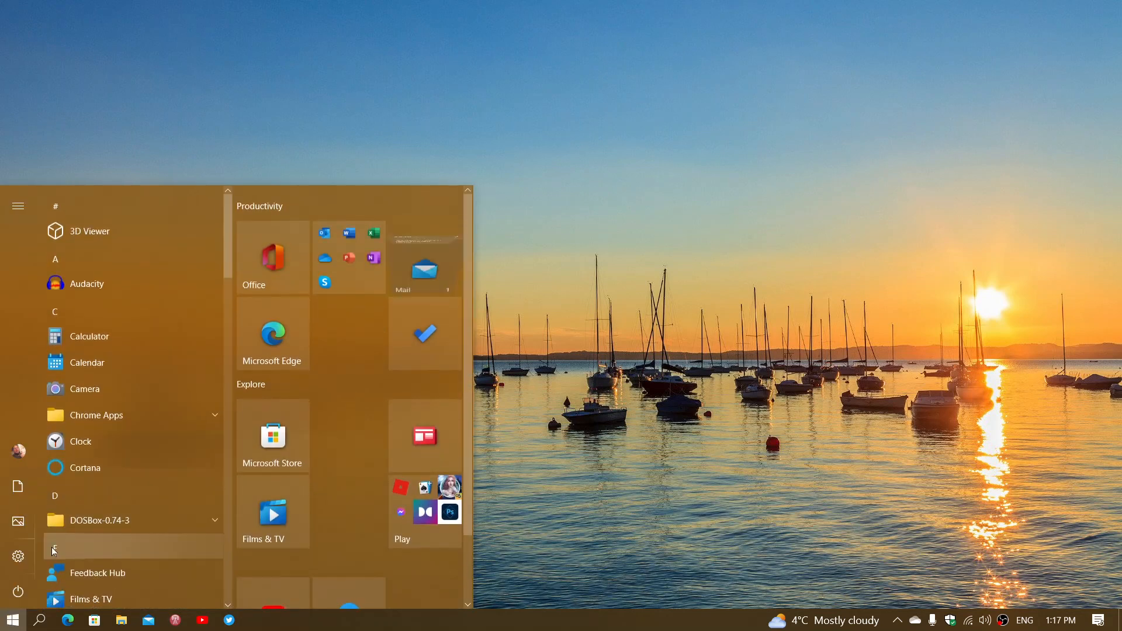
click(18, 206)
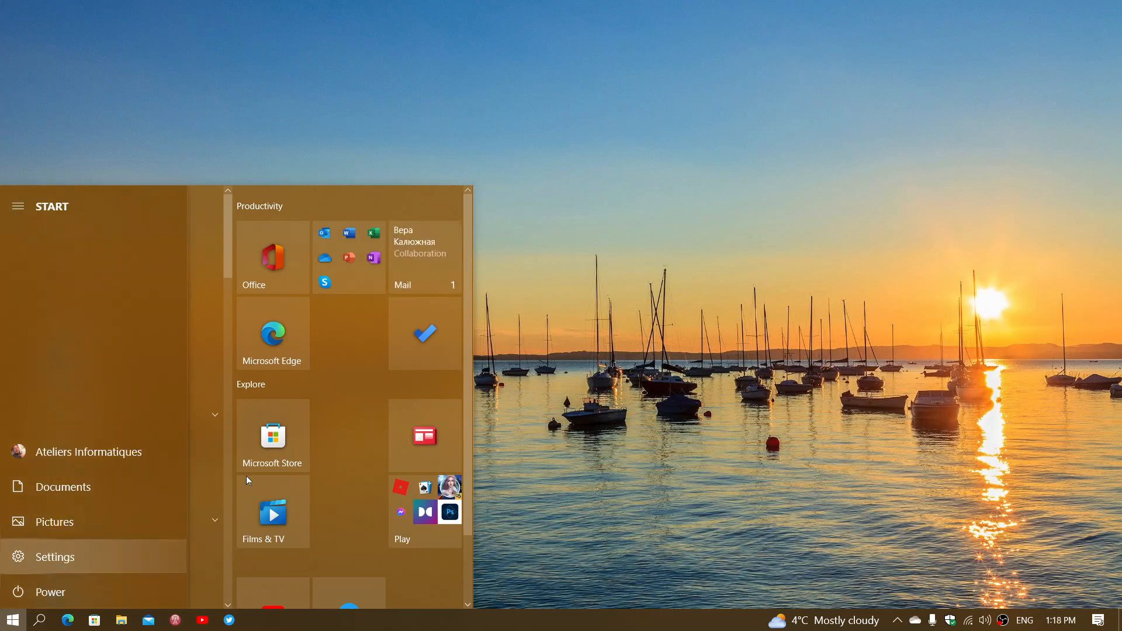
click(54, 557)
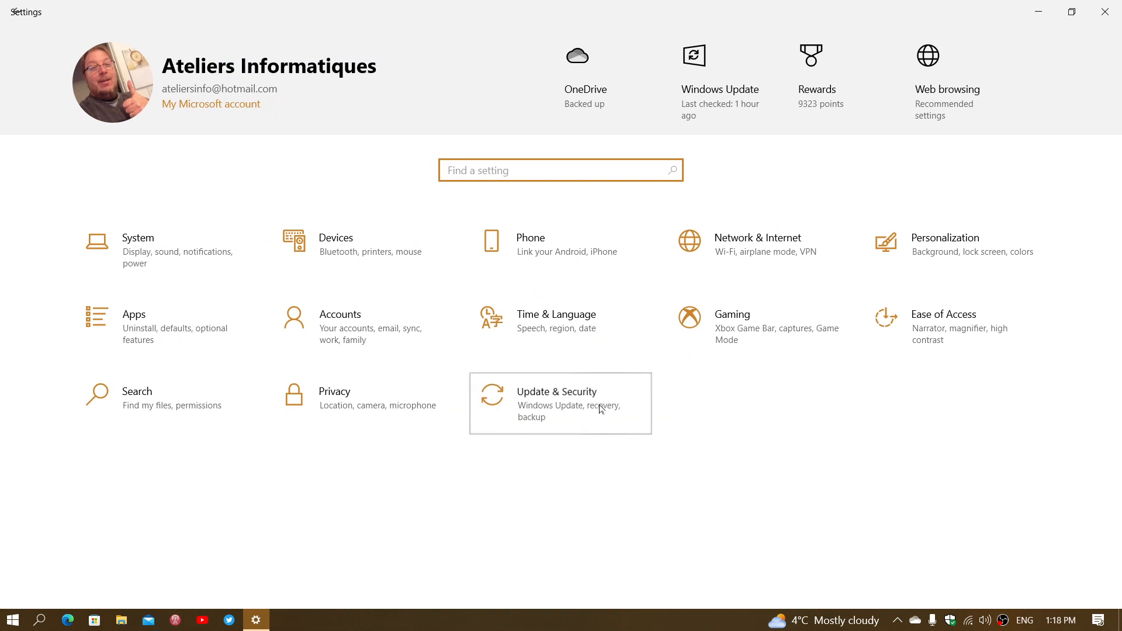
- Open the Update & Security tile to show Windows Update reporting 'You're up to date'
click(560, 402)
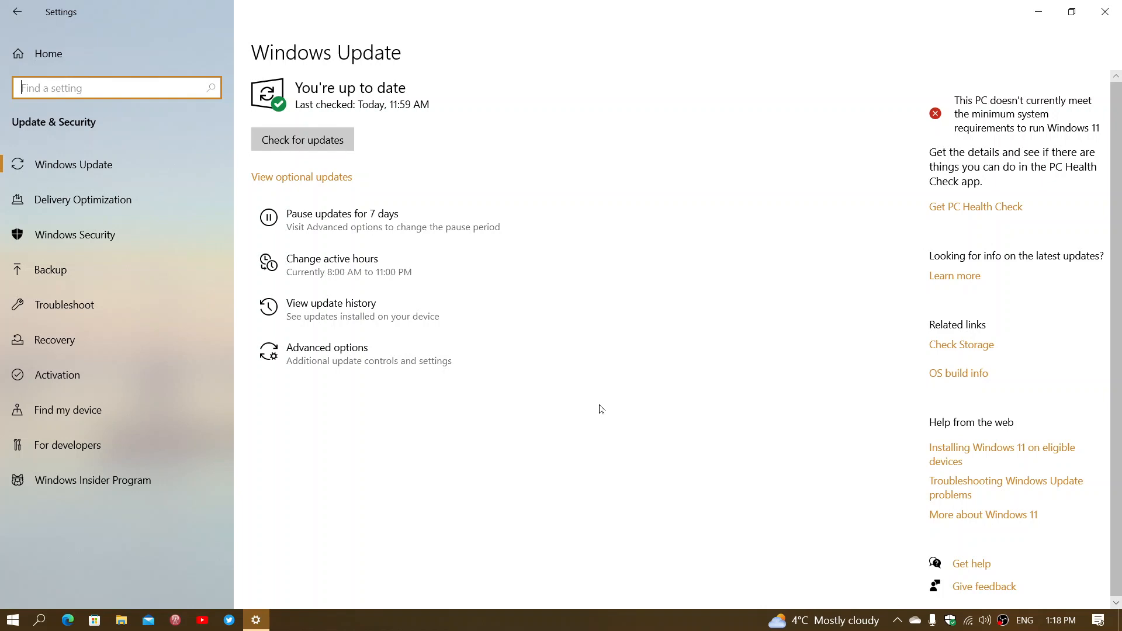
mouse_move(641, 374)
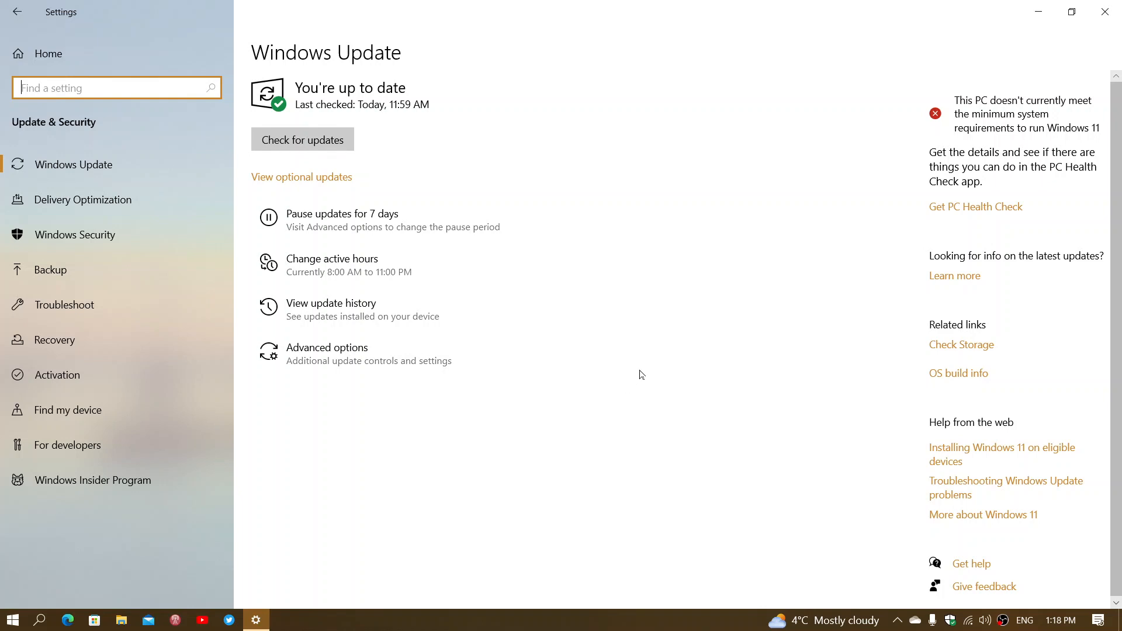